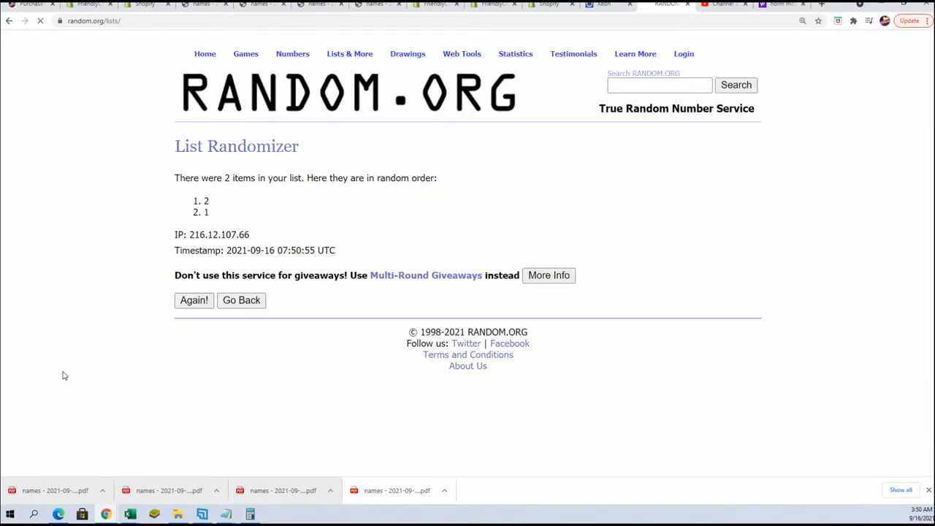
Step: Reshuffle the two-item list with Again! until it reports 7 randomizations, leaving 2 first
{"action": "left_click", "coordinate": [193, 301]}
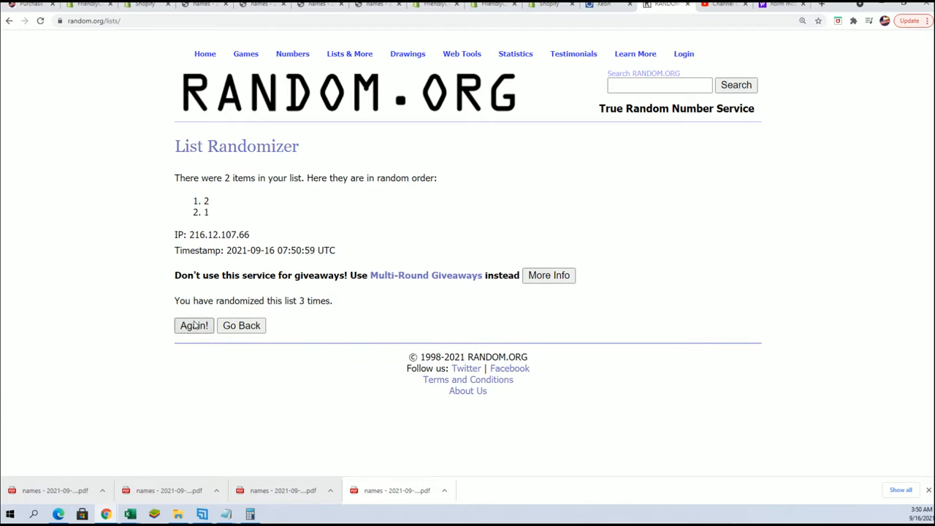
{"action": "left_click", "coordinate": [193, 325]}
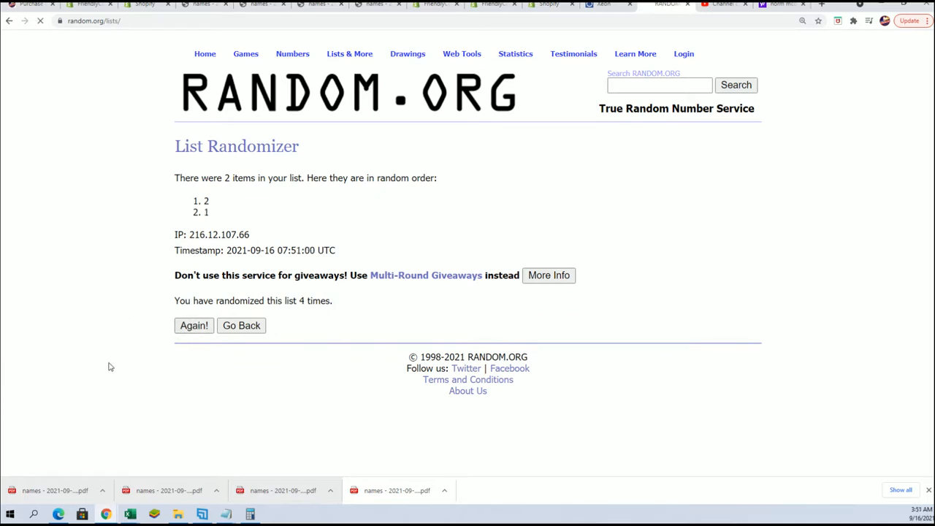
{"action": "left_click", "coordinate": [193, 324]}
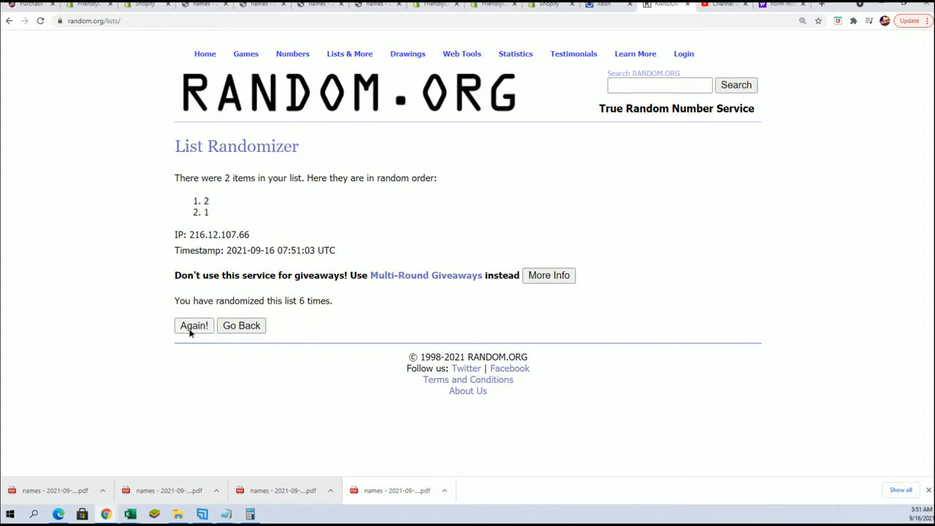
{"action": "left_click", "coordinate": [193, 324]}
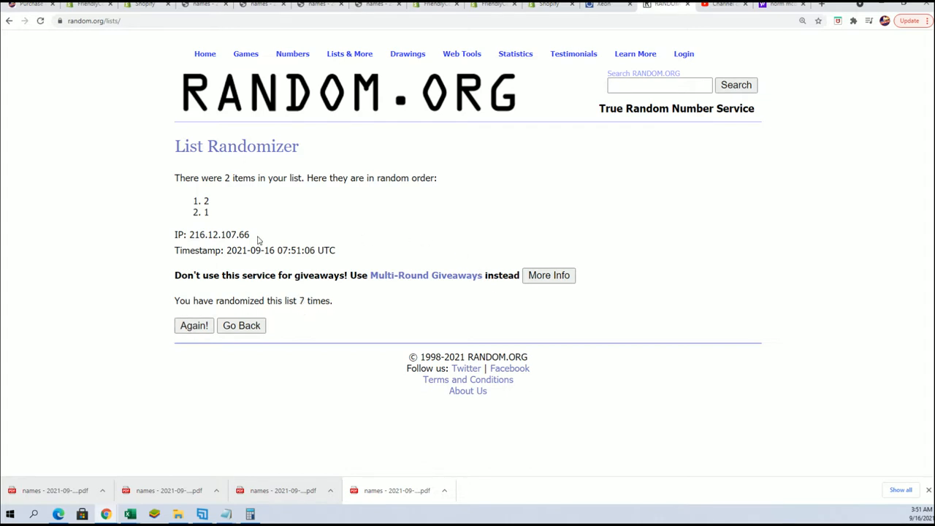